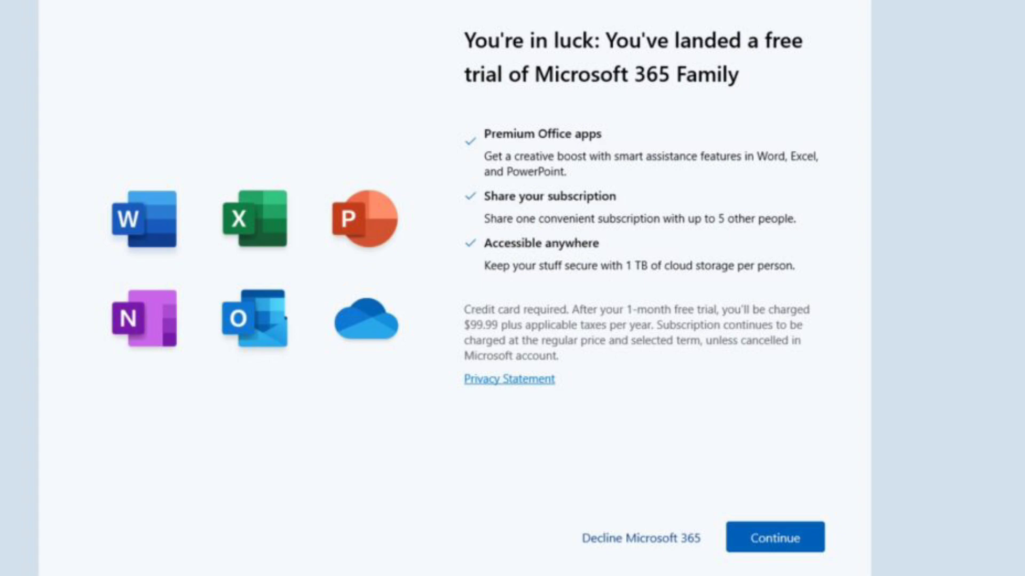
# - Decline the Microsoft 365 Family free trial offer during Windows 11 setup
pyautogui.click(640, 538)
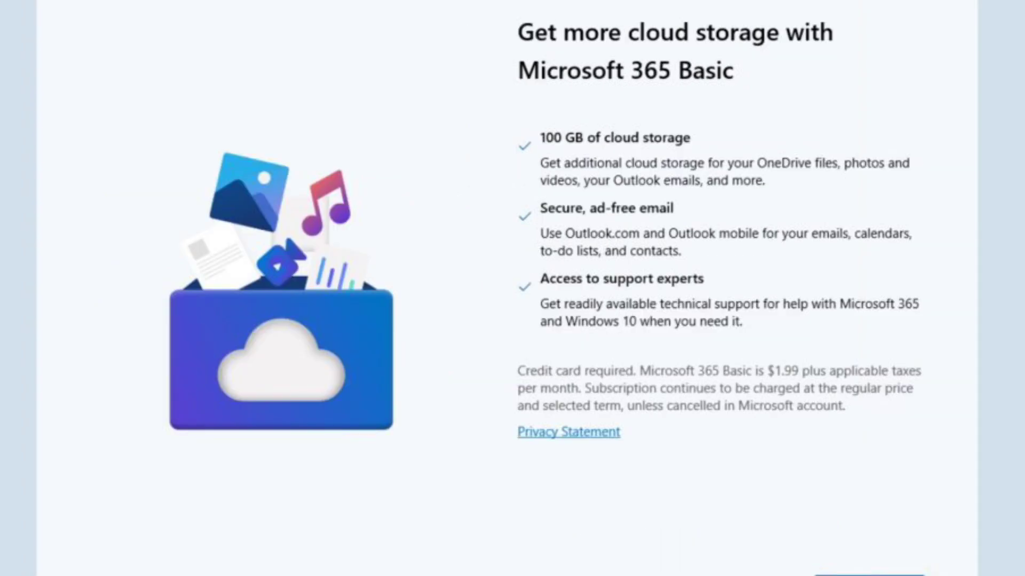